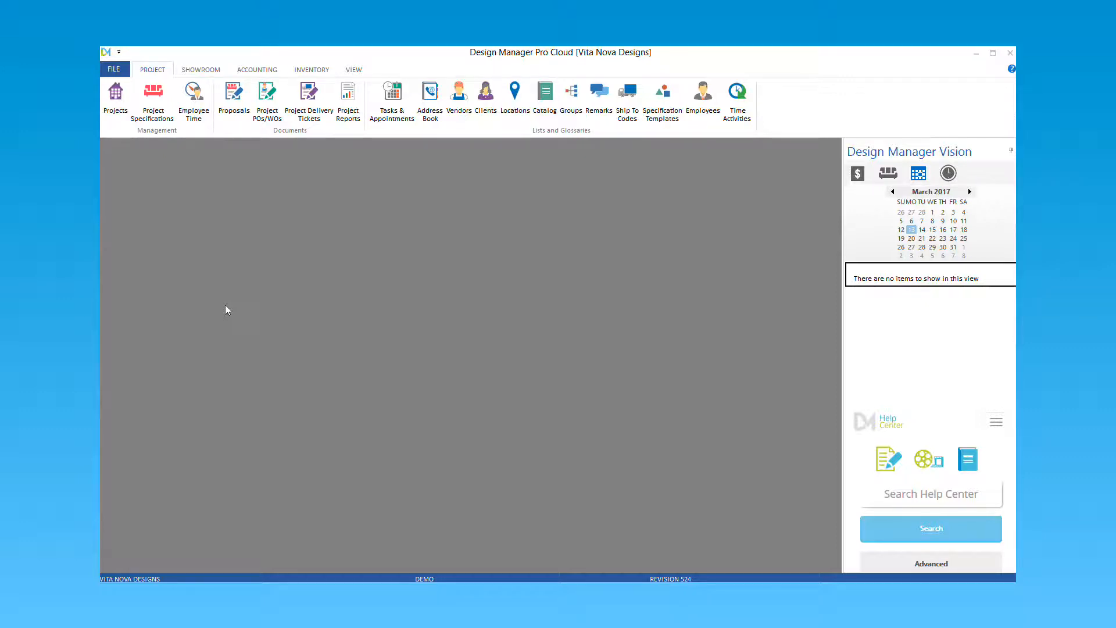
mouse_move(527, 116)
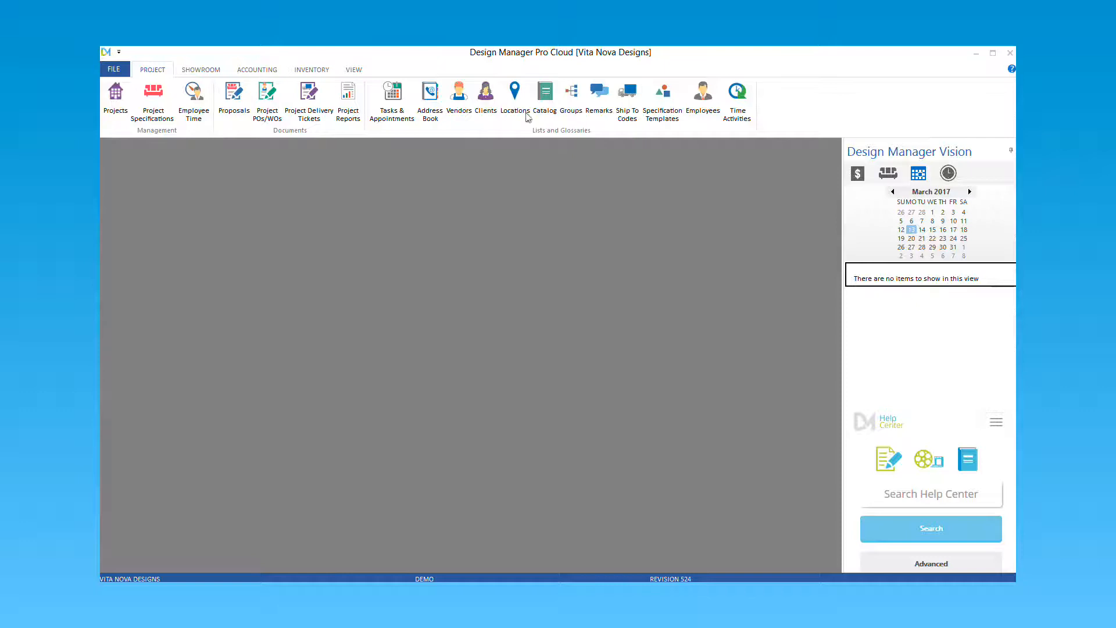
- Show the Catalog list with its existing chandelier and mirror items
click(544, 97)
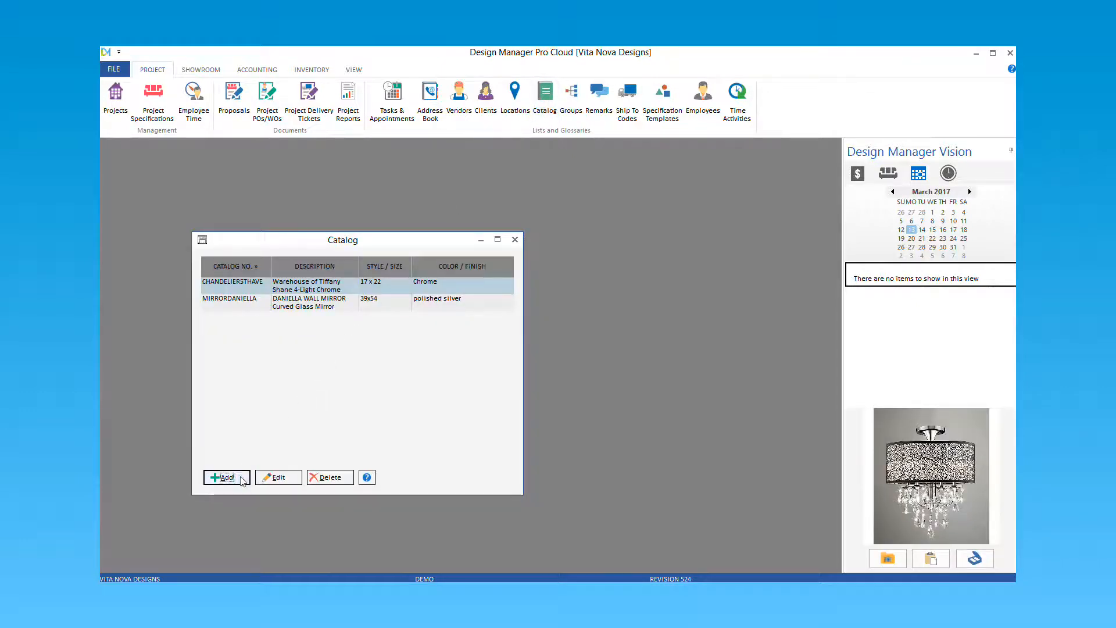
- Start catalog item VANITY_DOUBLE_EBONY with Ebony finish and units 'each'
click(227, 476)
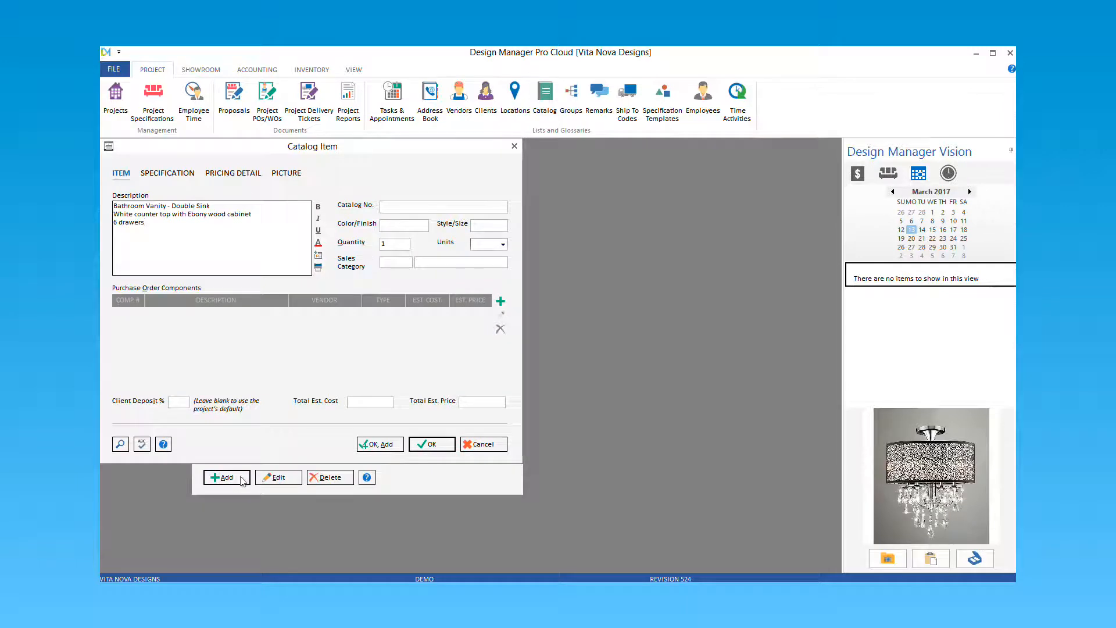
text(VANITY_DOUBLE_EBONY)
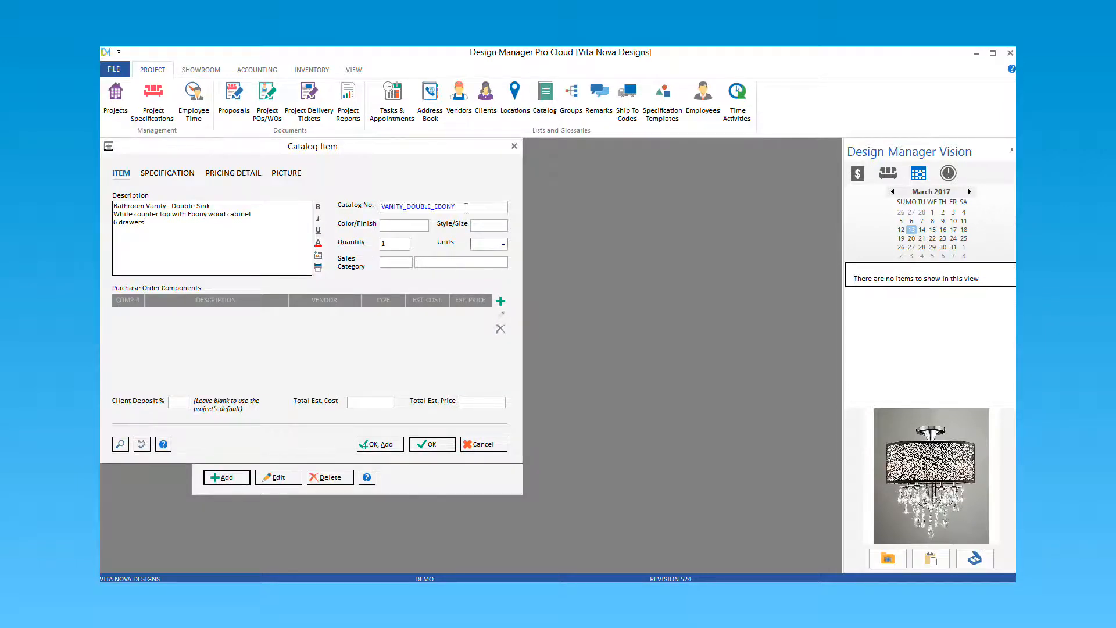
double_click(196, 214)
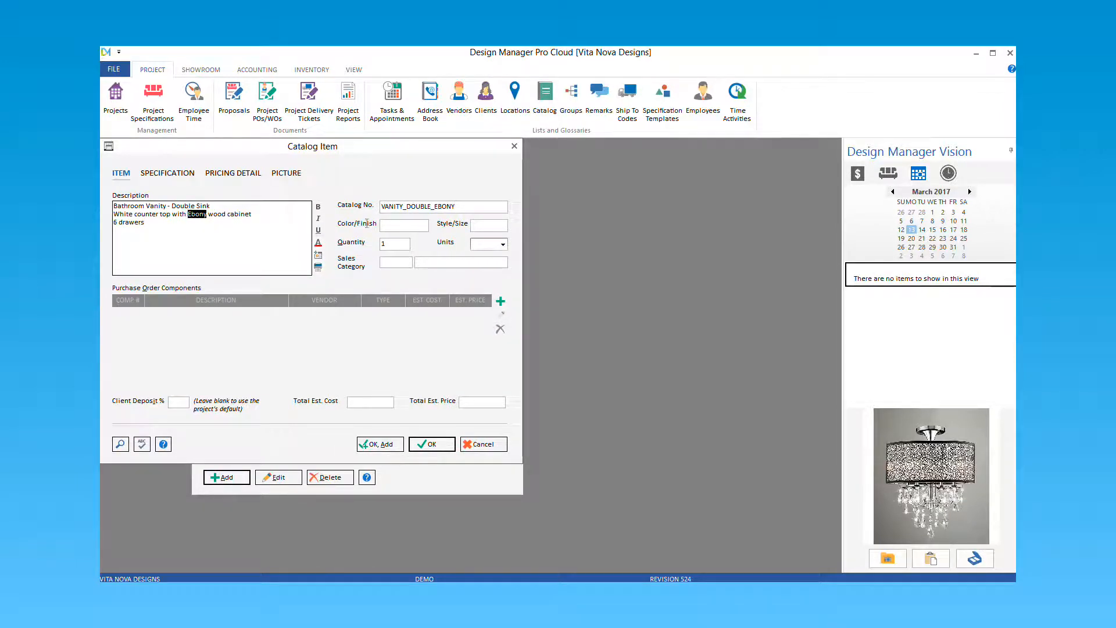
text(Ebony)
click(488, 223)
text(60)
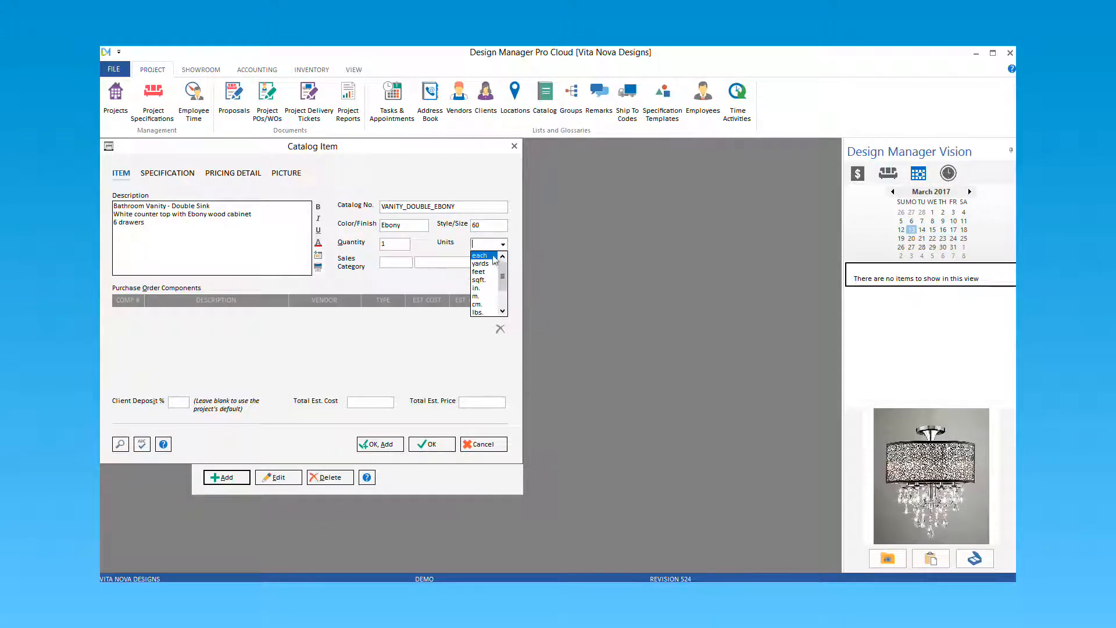
click(480, 256)
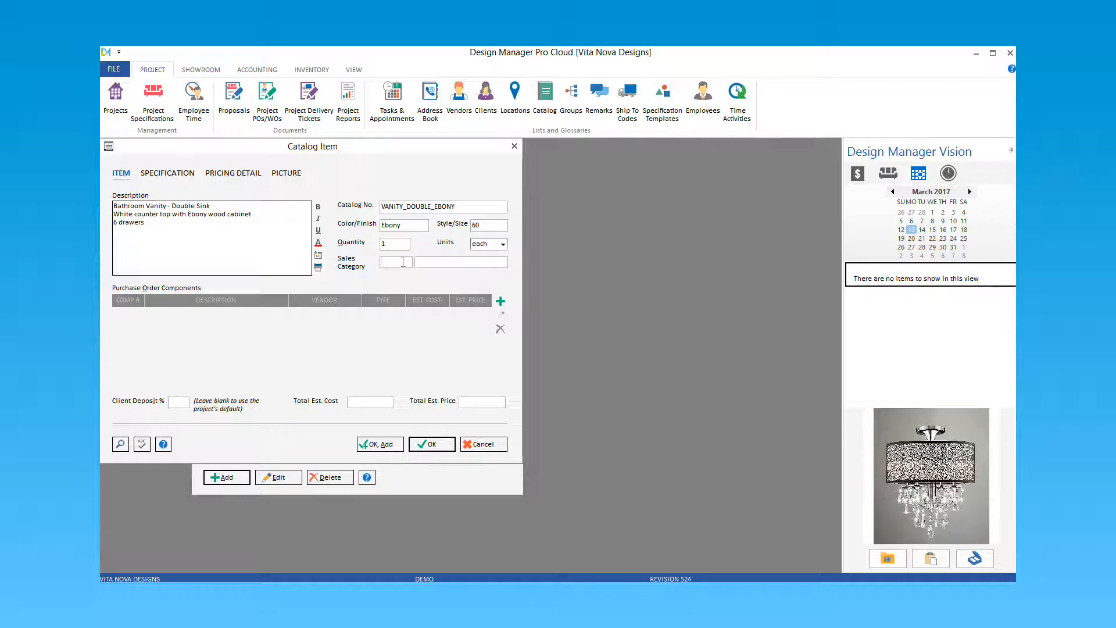
- Assign the Furniture (FURN) sales category and begin the item's first component
click(120, 443)
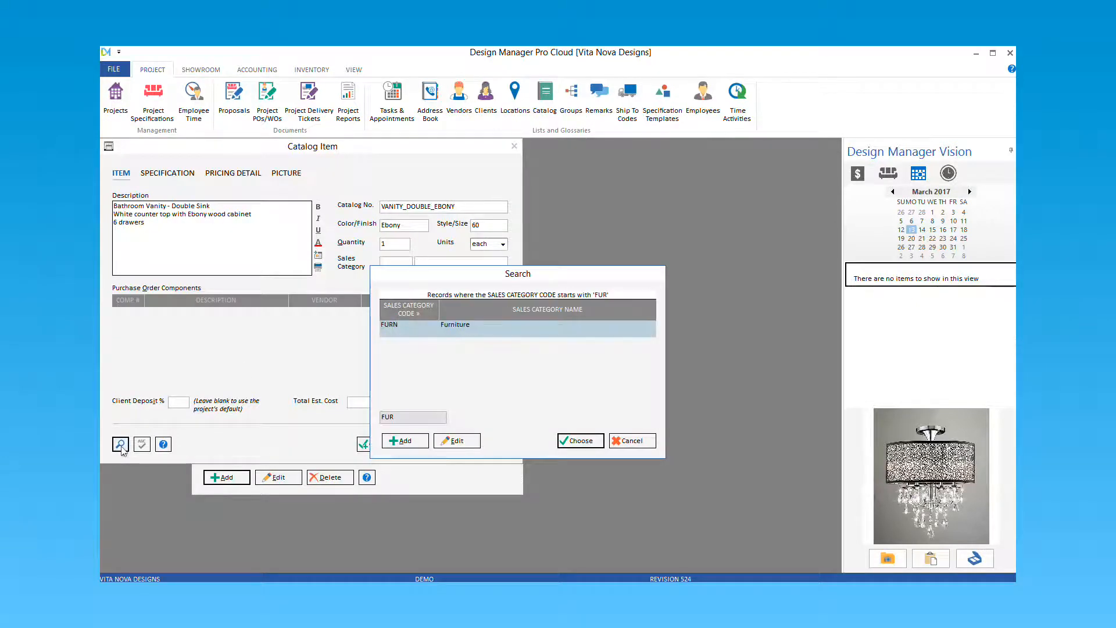
click(579, 439)
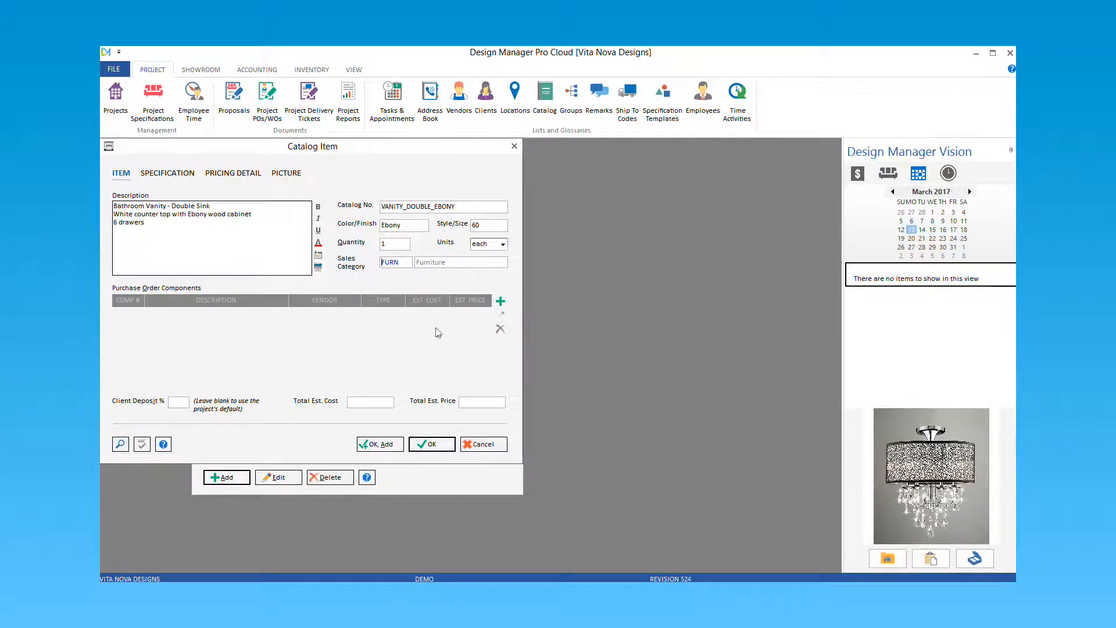
click(500, 300)
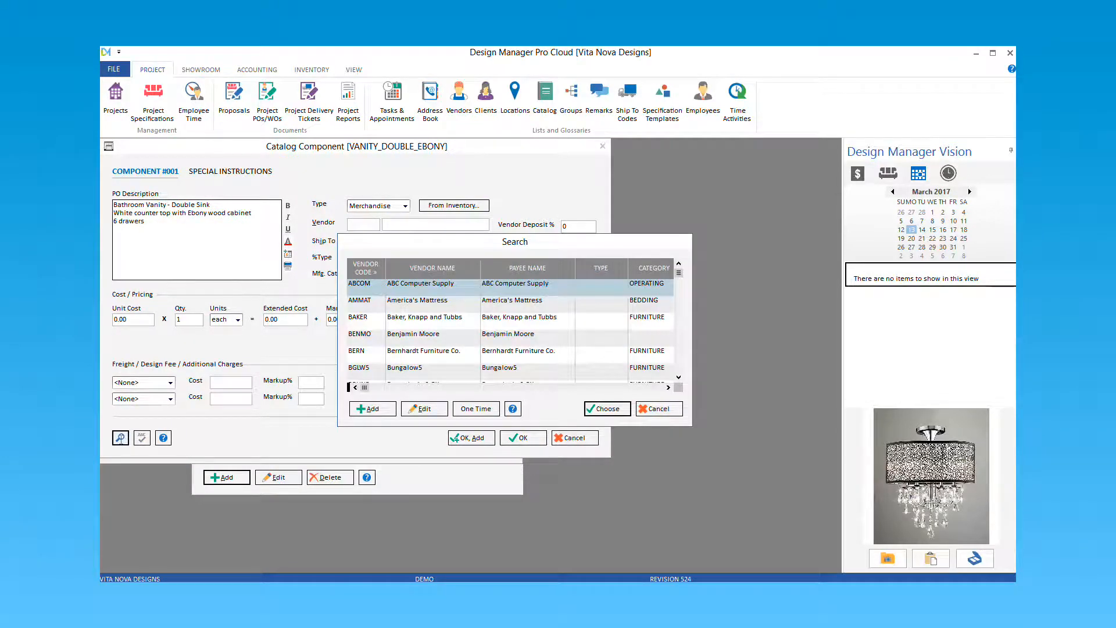
- Make the component a Wayfair vanity at 1,599.00 with 150.00 freight, saved via OK, Add
click(606, 408)
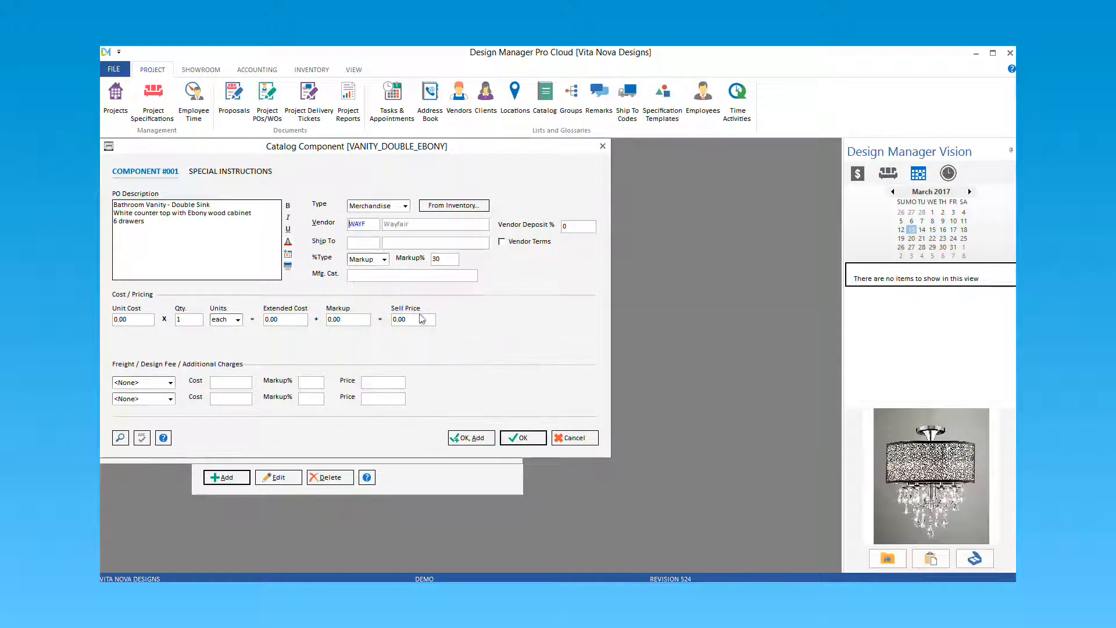
text(15)
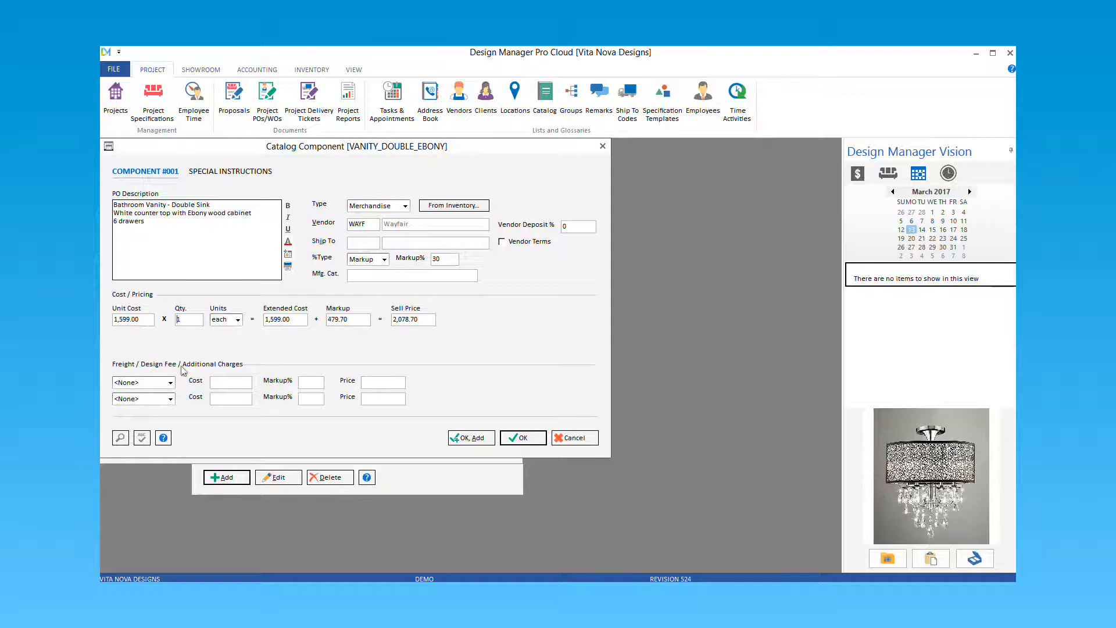
click(140, 382)
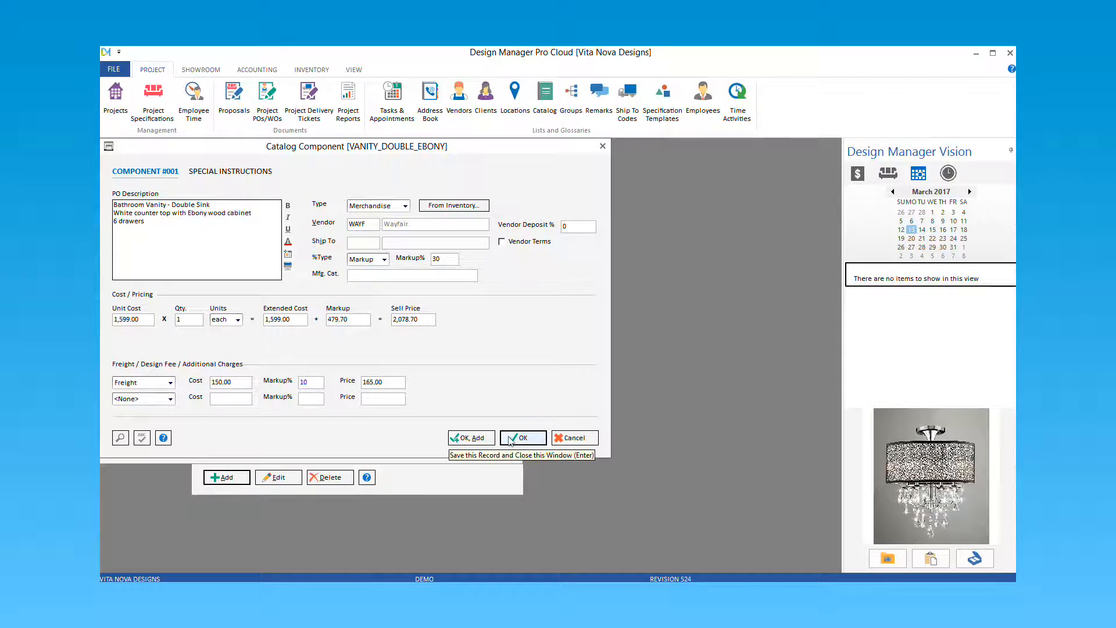
click(470, 438)
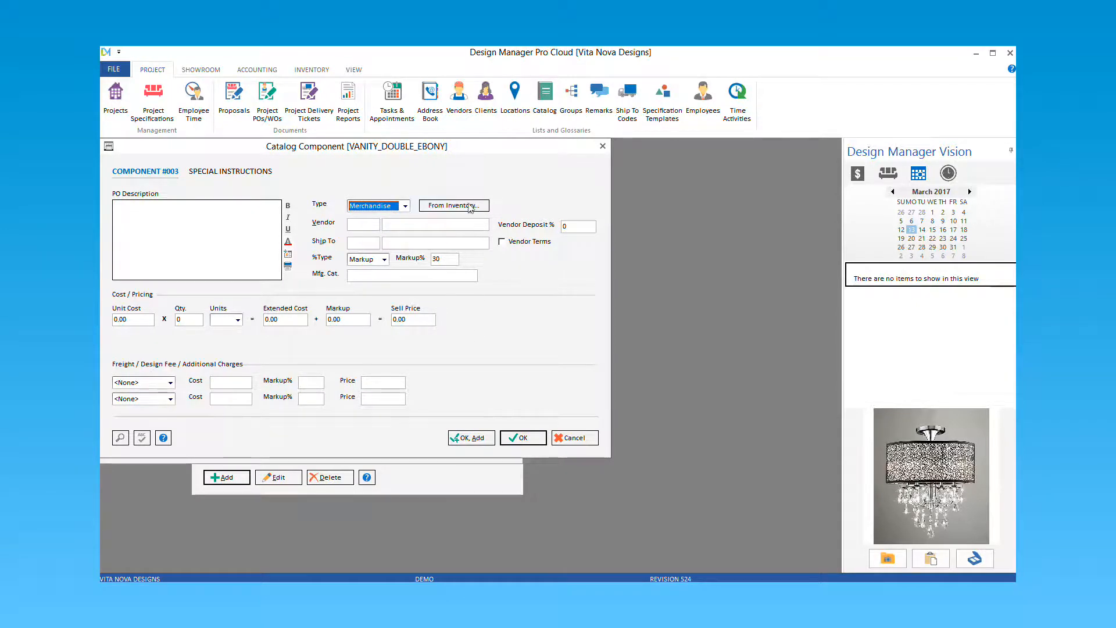
- Fill the third component with the Pfister Breckenridge faucet from inventory and save it
click(453, 204)
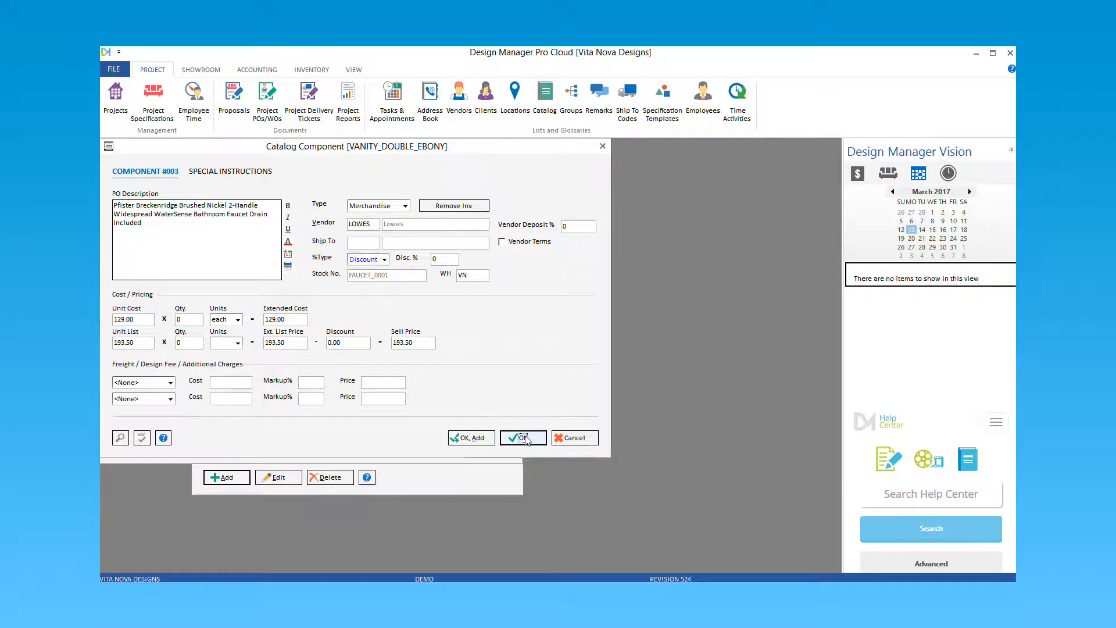
click(522, 437)
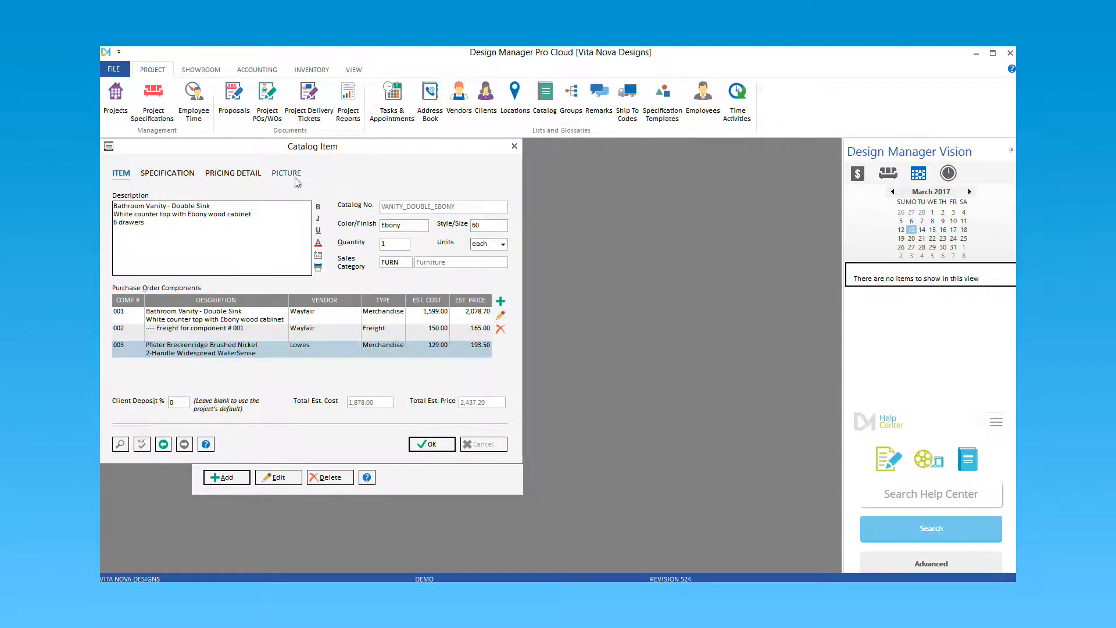
click(286, 172)
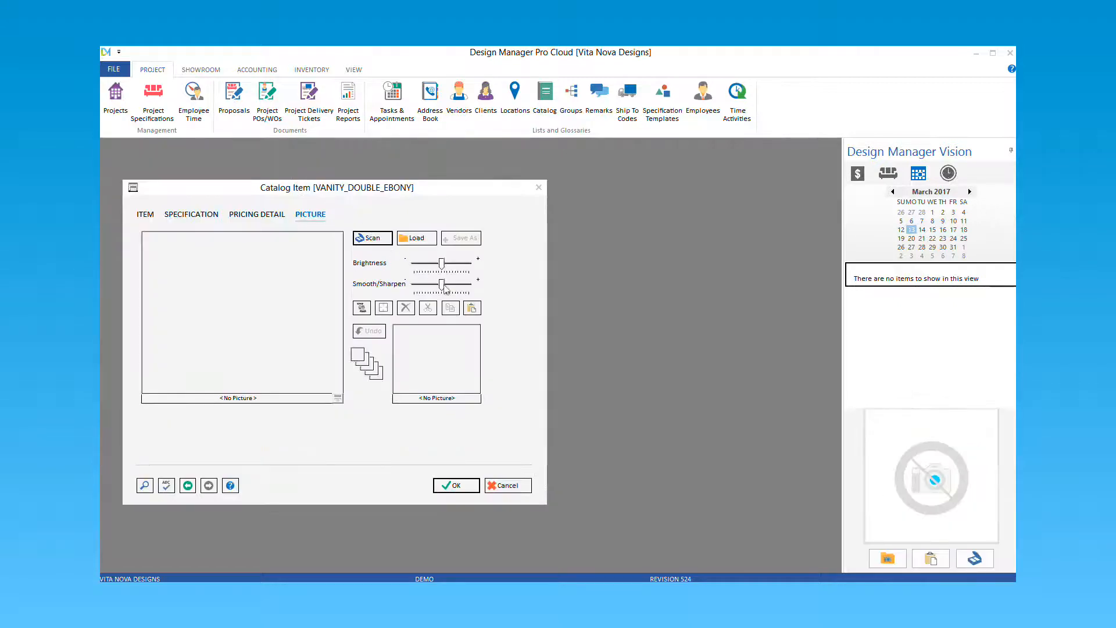
- Paste the double-vanity photo as the picture and save VANITY_DOUBLE_EBONY to the catalog
click(416, 237)
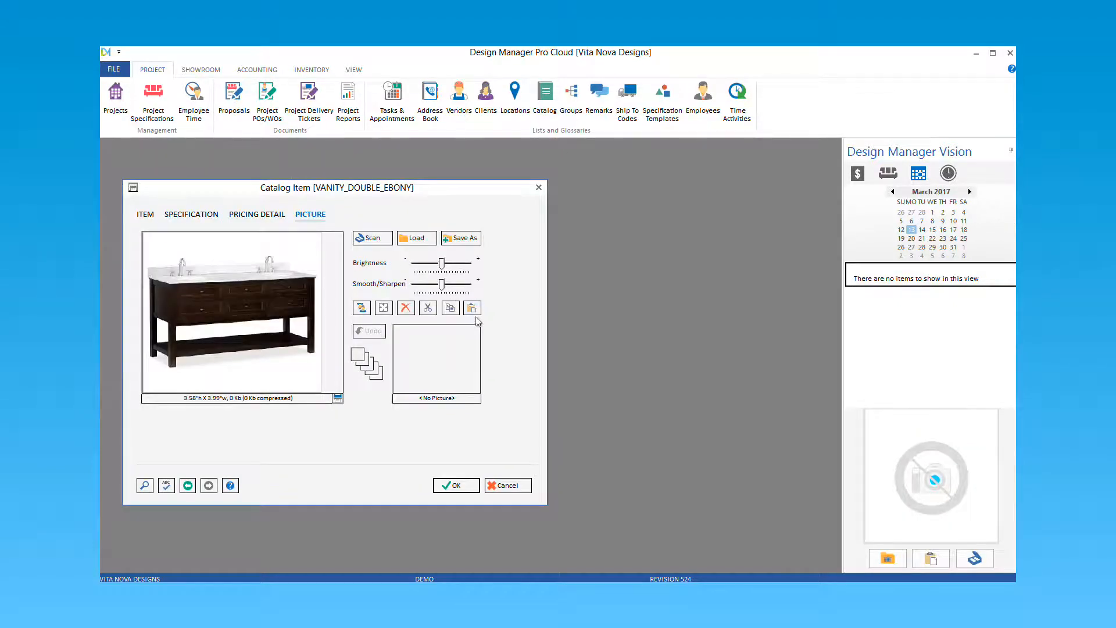
click(146, 213)
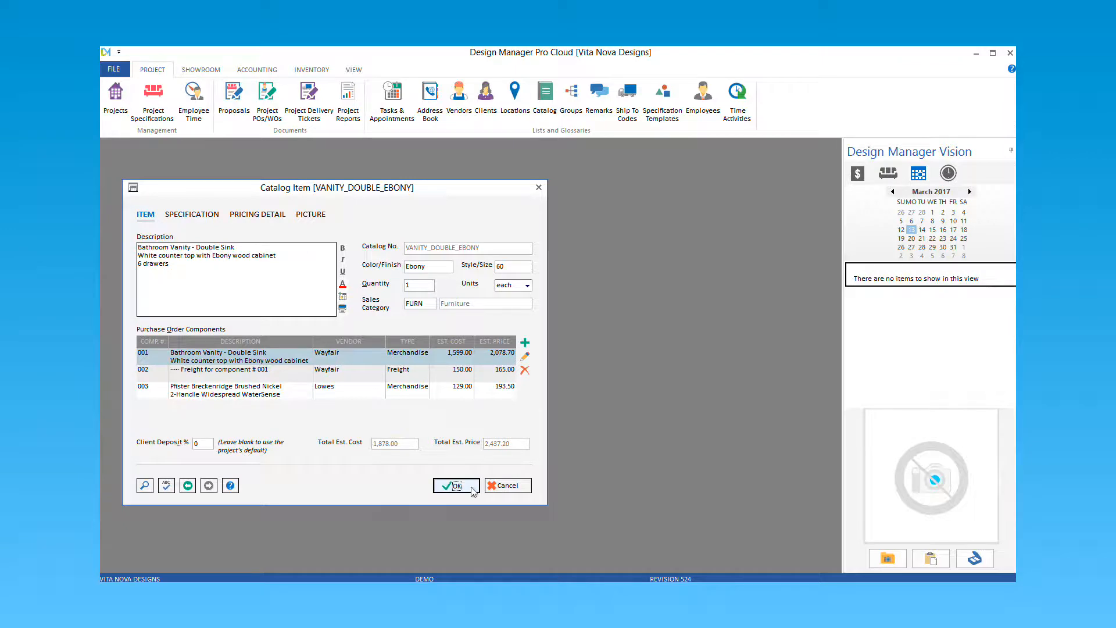
click(454, 484)
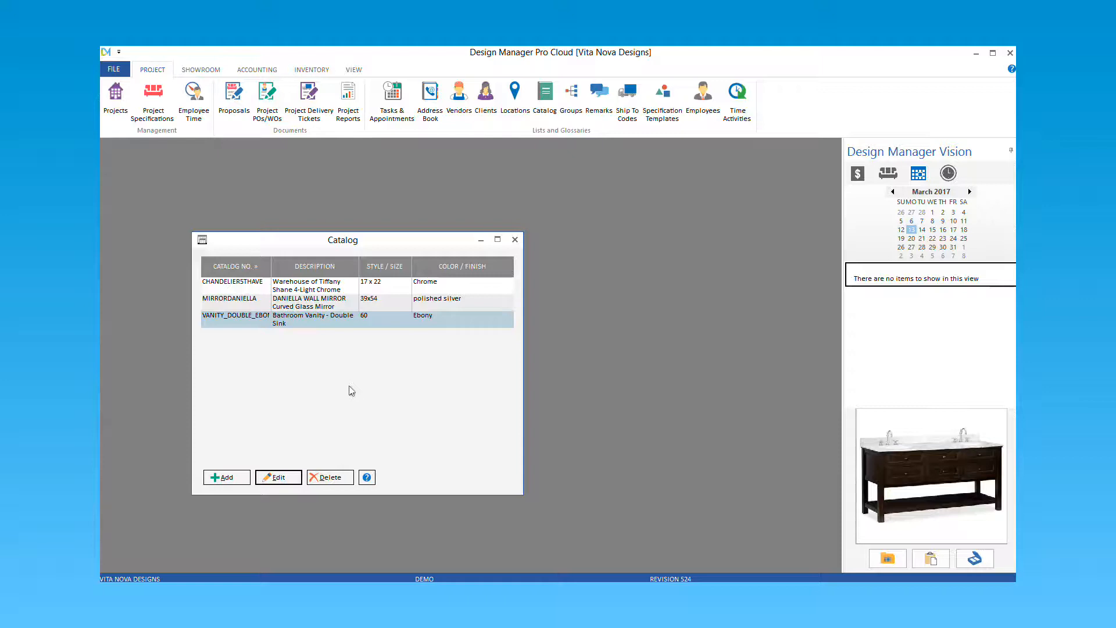
click(514, 240)
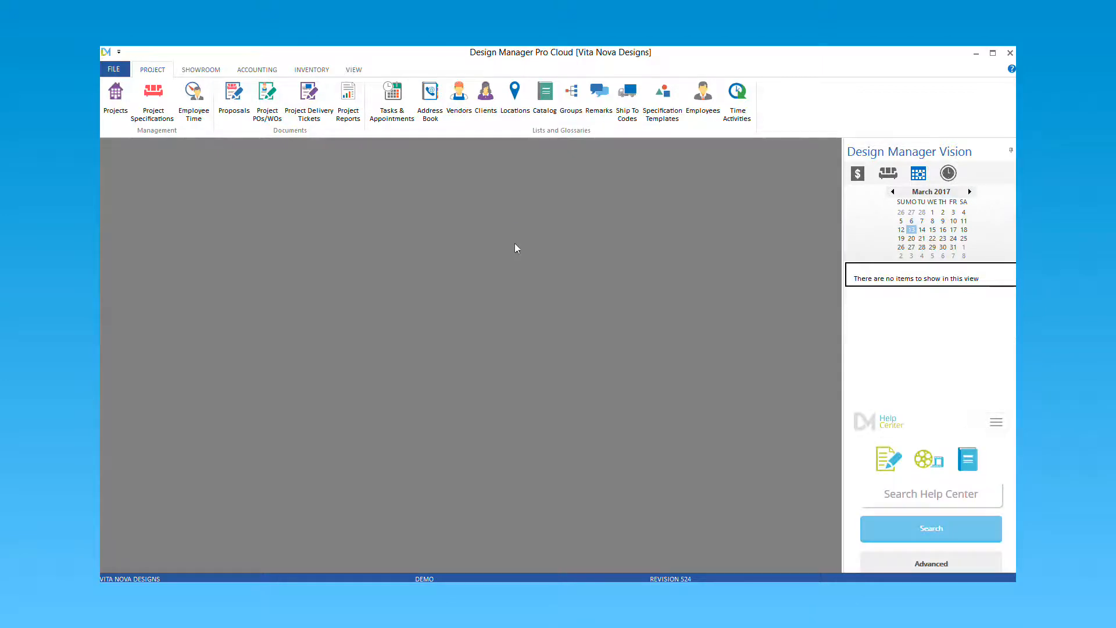
- Load project TES01 Tessler Long Island Home's specifications and begin storing the St. James bed
click(153, 101)
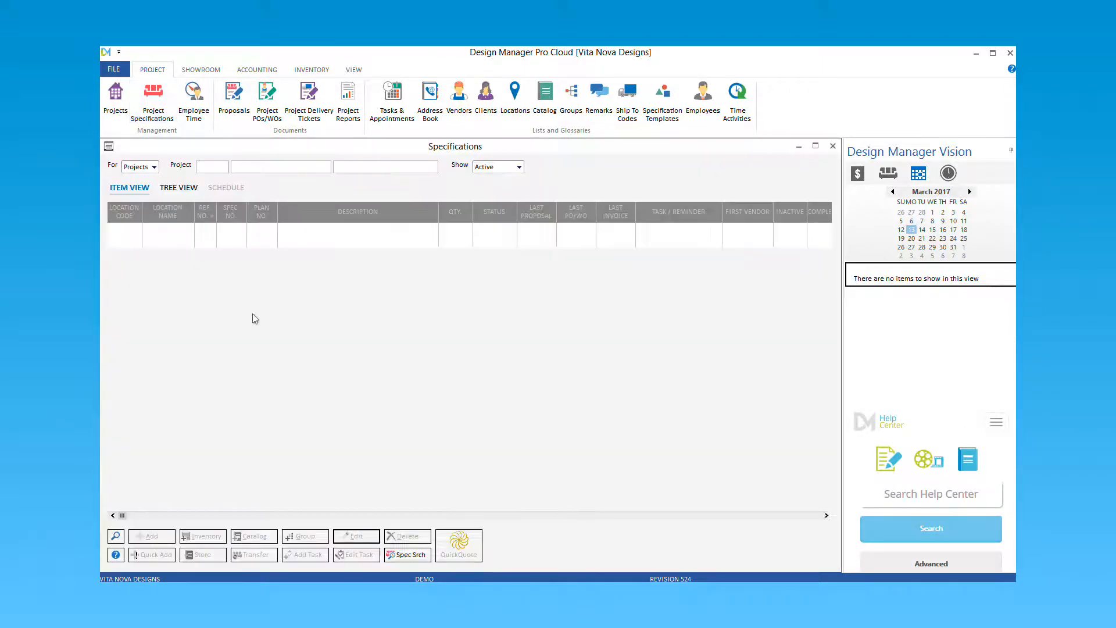
click(115, 534)
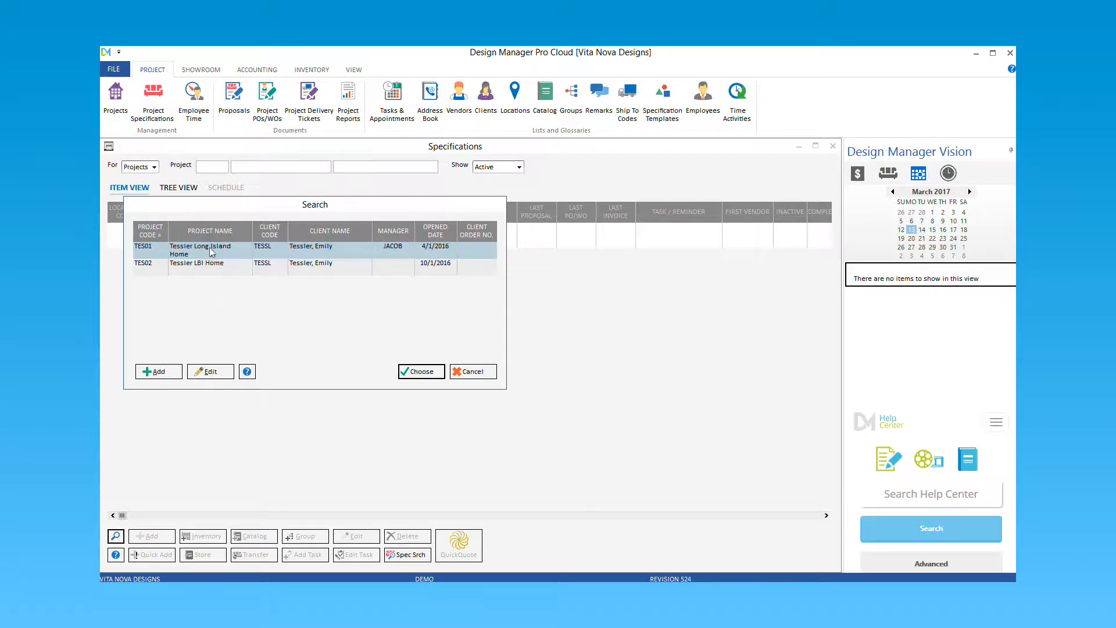
click(419, 371)
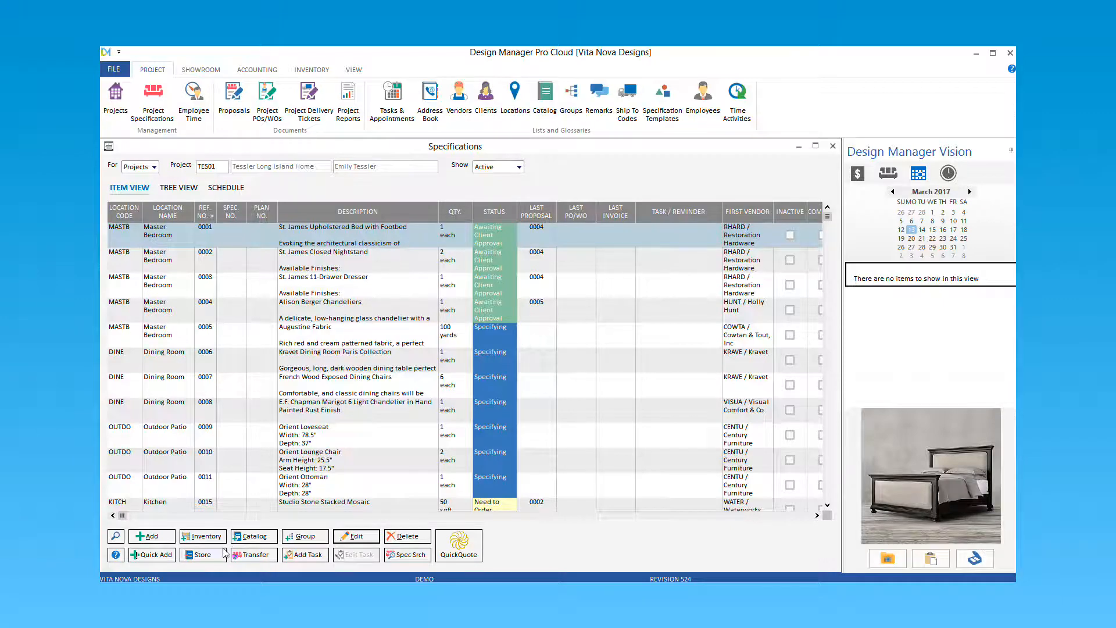
click(202, 554)
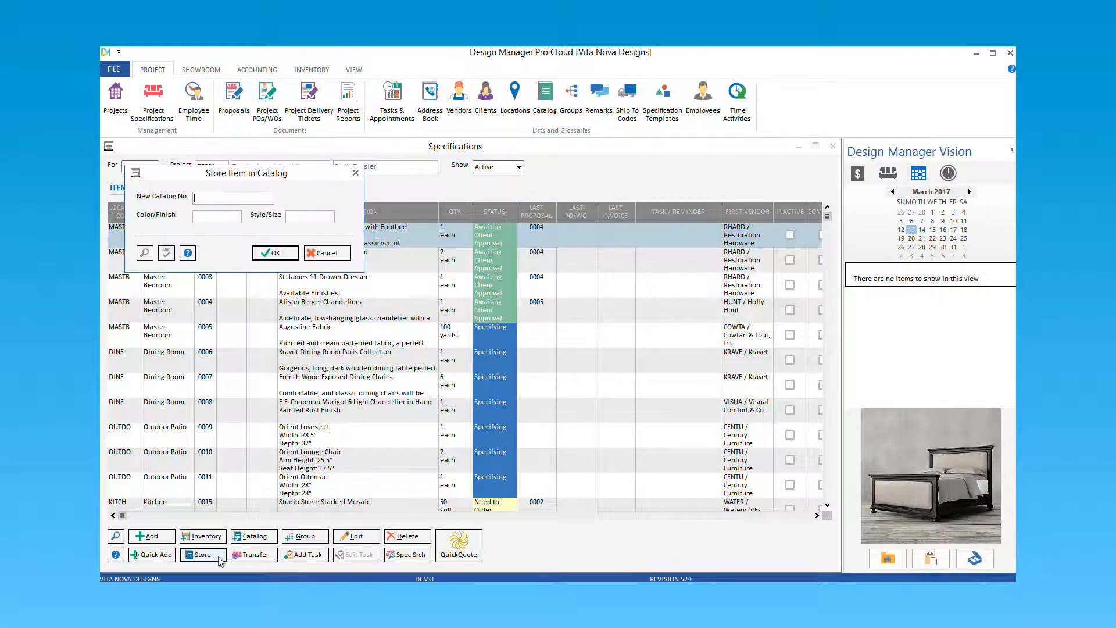
- Store the bed as catalog number FOOTBED_STJAMES and confirm the success message
text(FOOTBED_STJAMES)
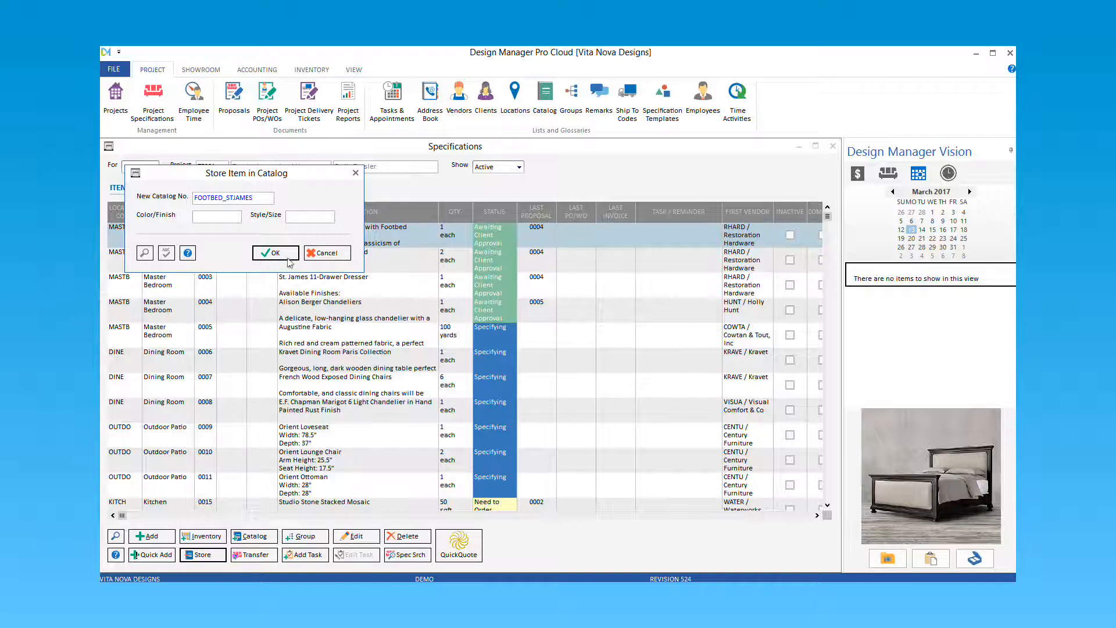
click(274, 252)
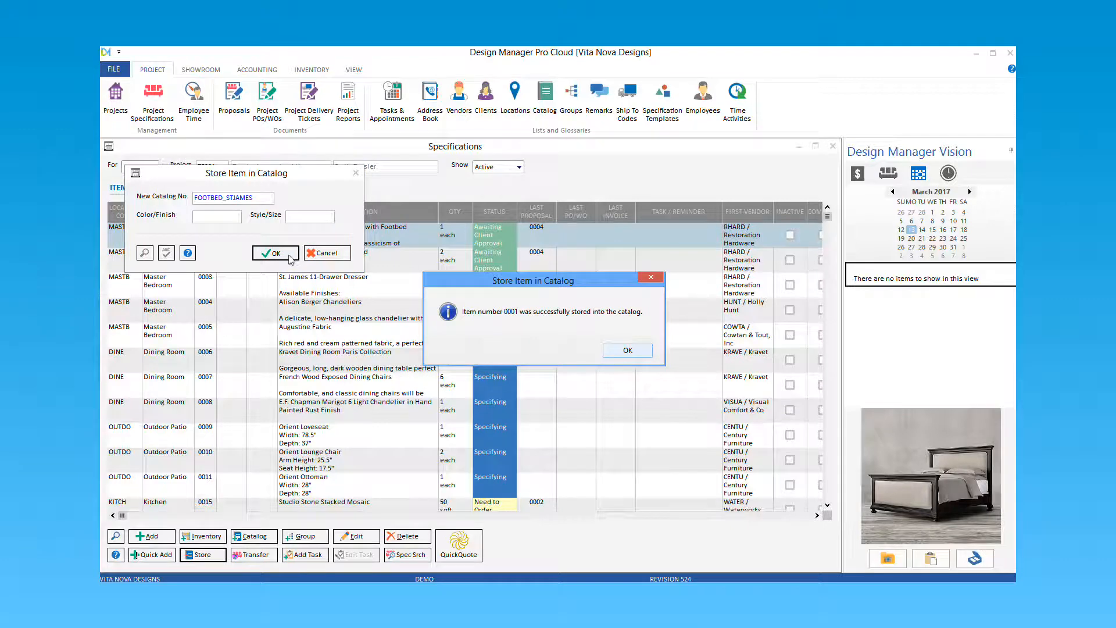
mouse_move(583, 347)
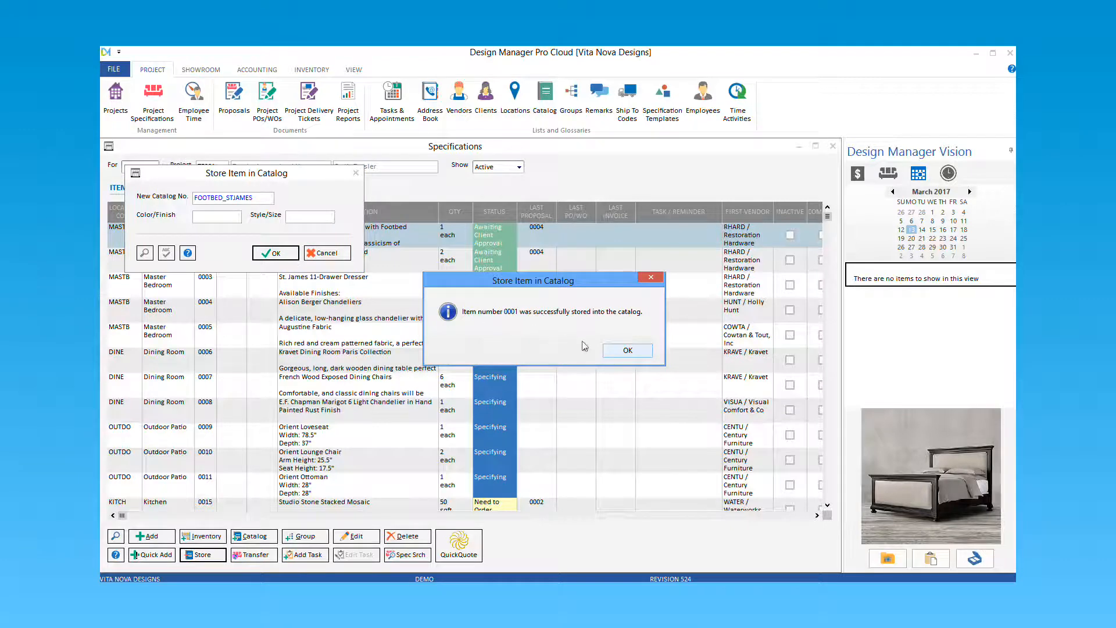
click(625, 350)
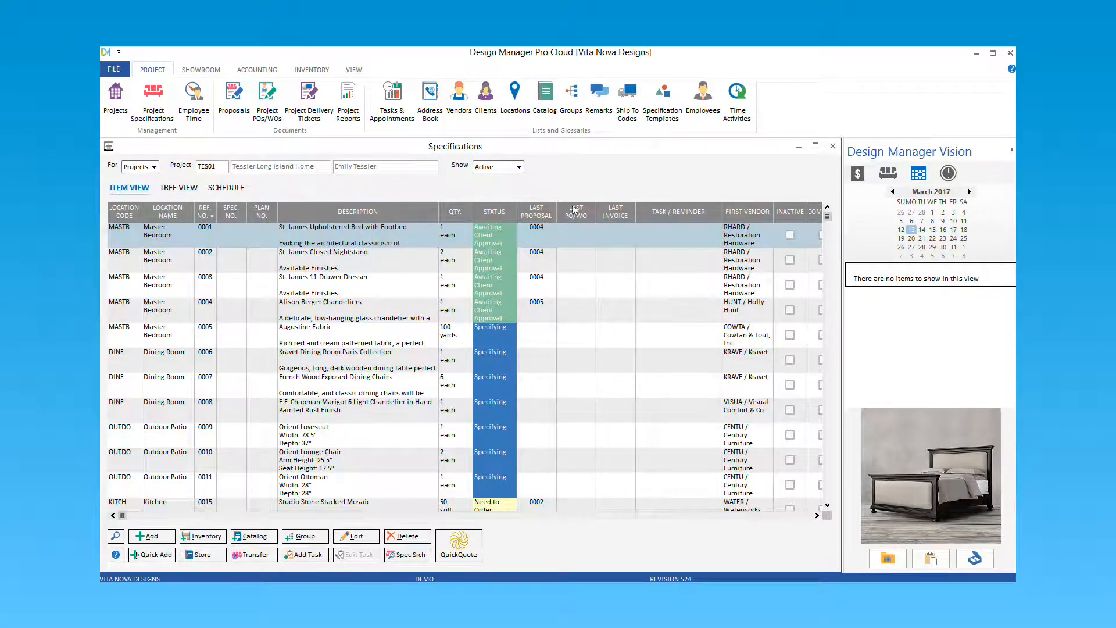
click(544, 93)
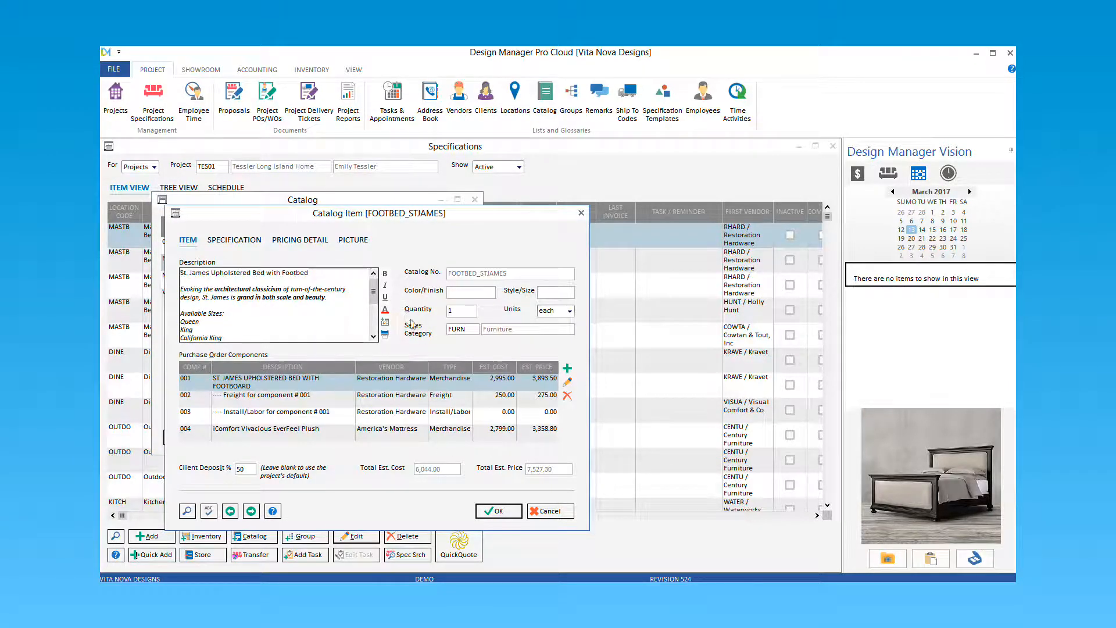
- Review FOOTBED_STJAMES's bed photo and components, then close the item and Specifications
click(352, 239)
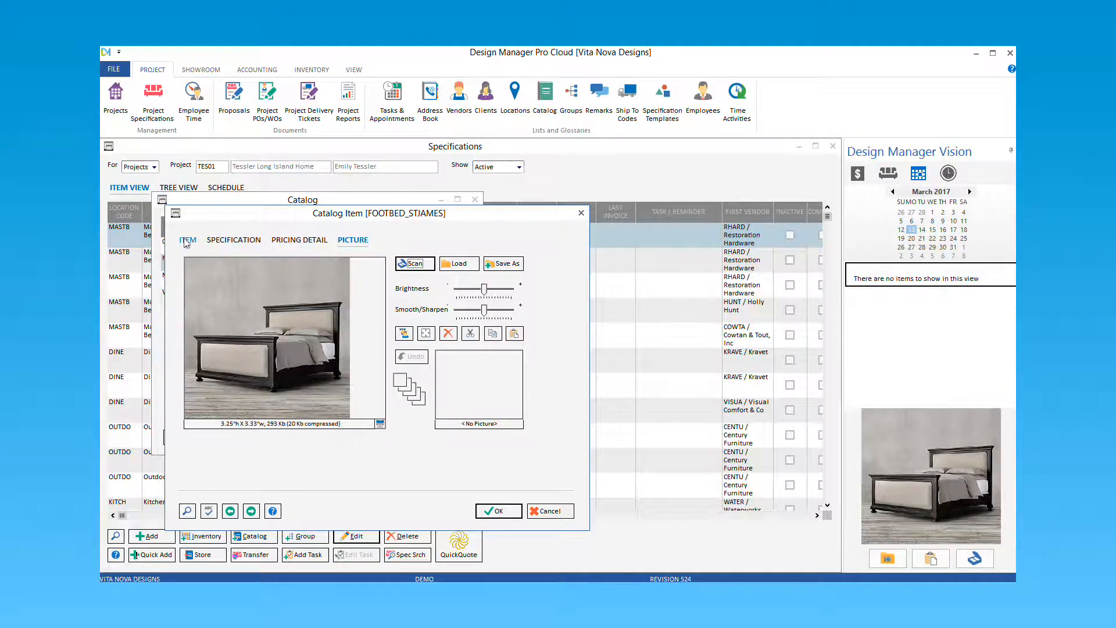
click(187, 240)
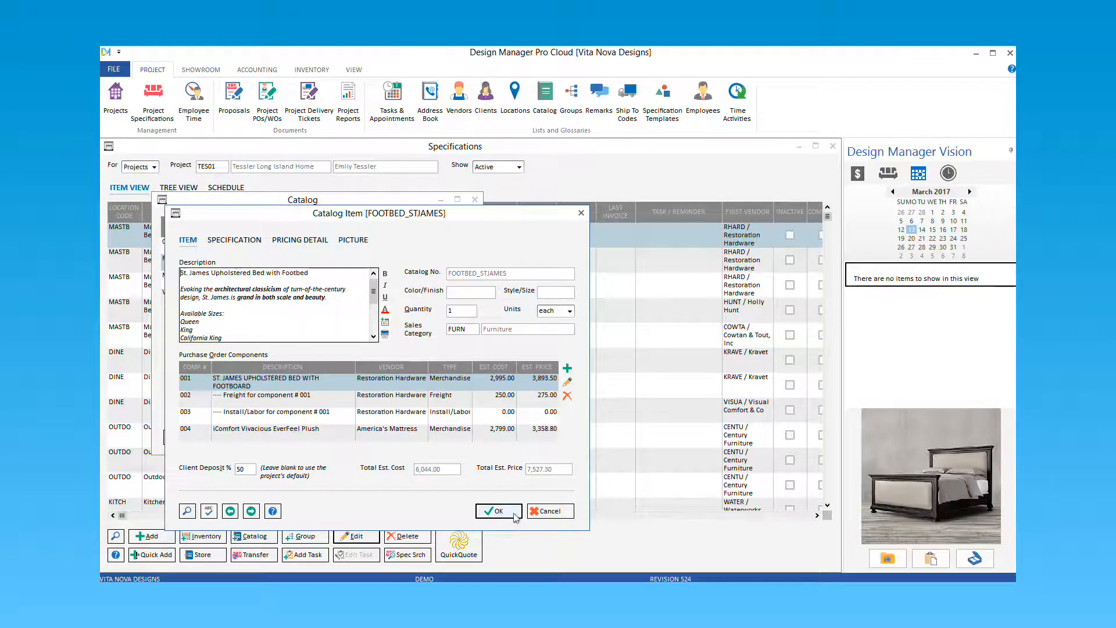
click(497, 511)
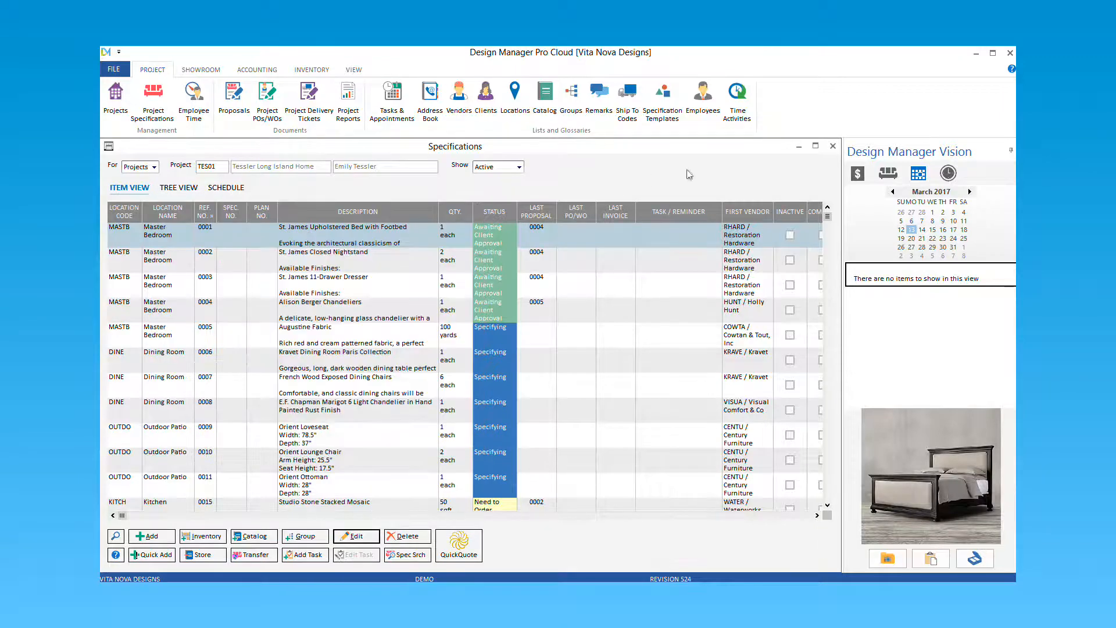
click(832, 147)
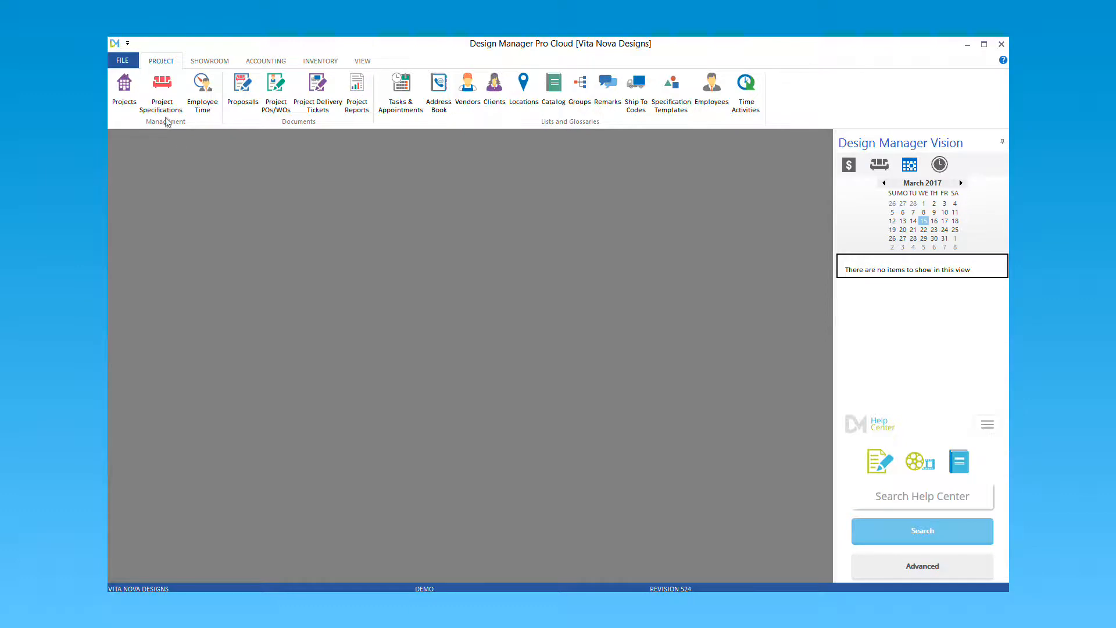
- In TES02 Tessler LBI Home specifications, add catalog item VANITY_DOUBLE_EBONY as item 0018
click(160, 93)
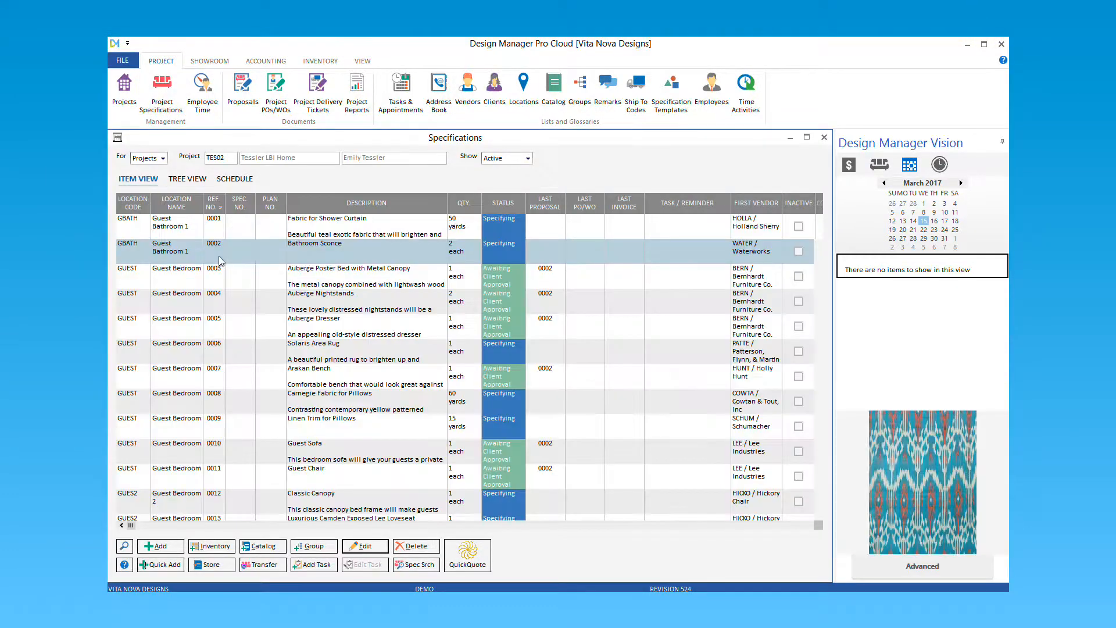
click(261, 547)
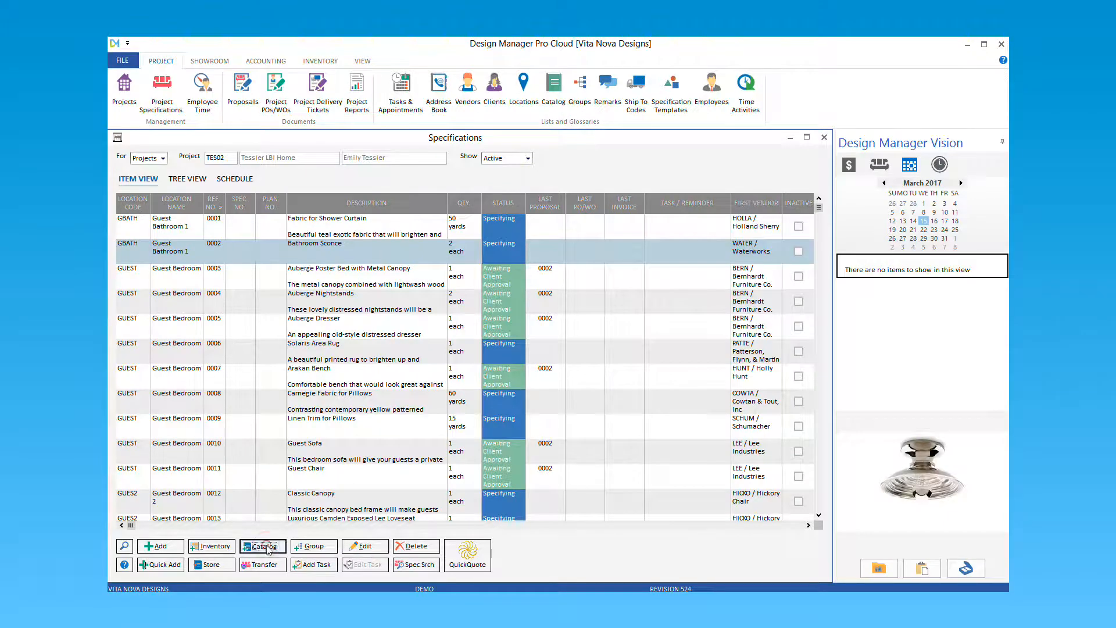
click(262, 545)
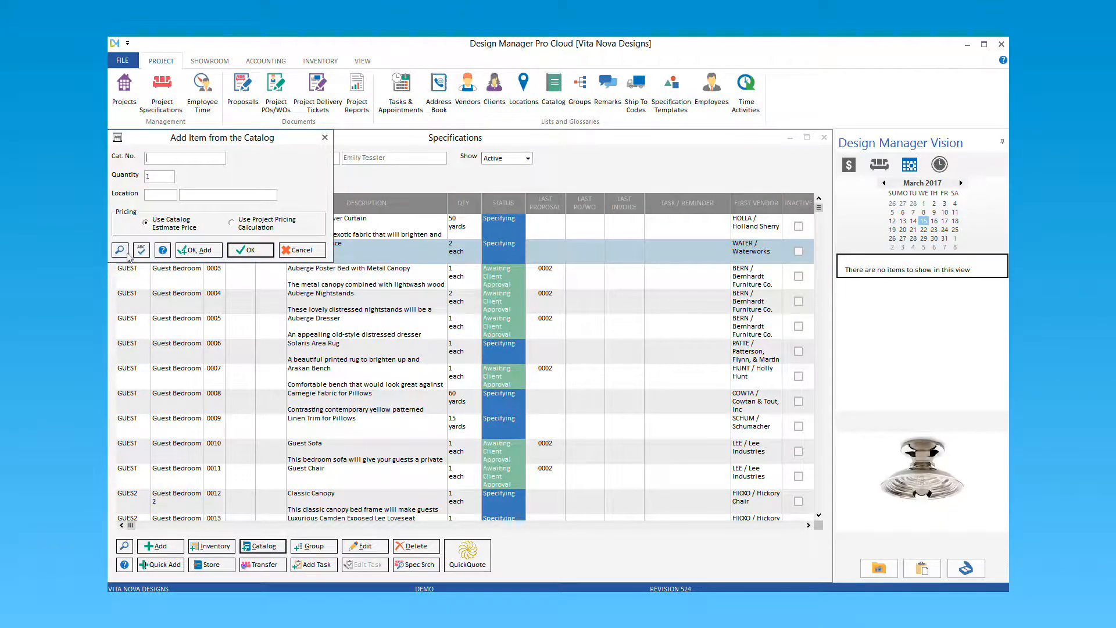
text(VANITY_DOUBLE_EBONY)
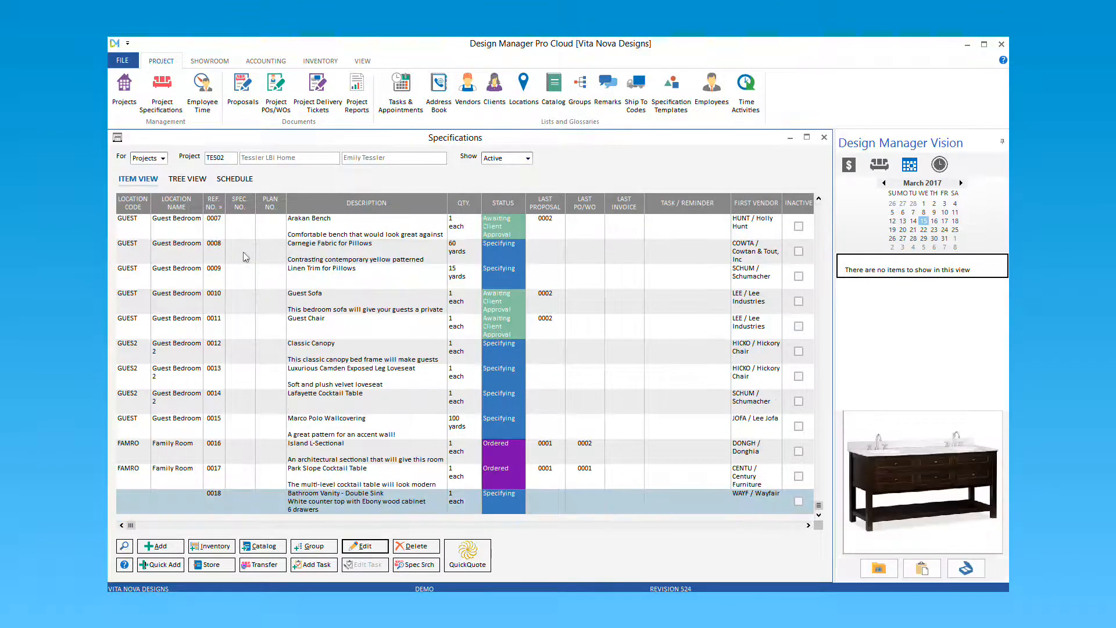
mouse_move(433, 506)
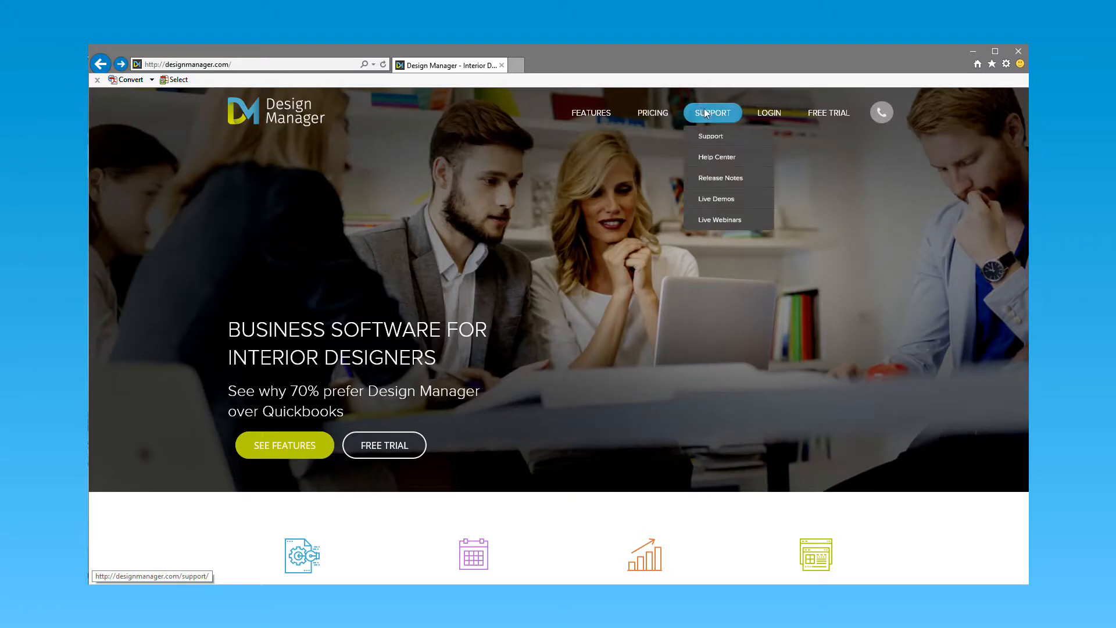
mouse_move(717, 157)
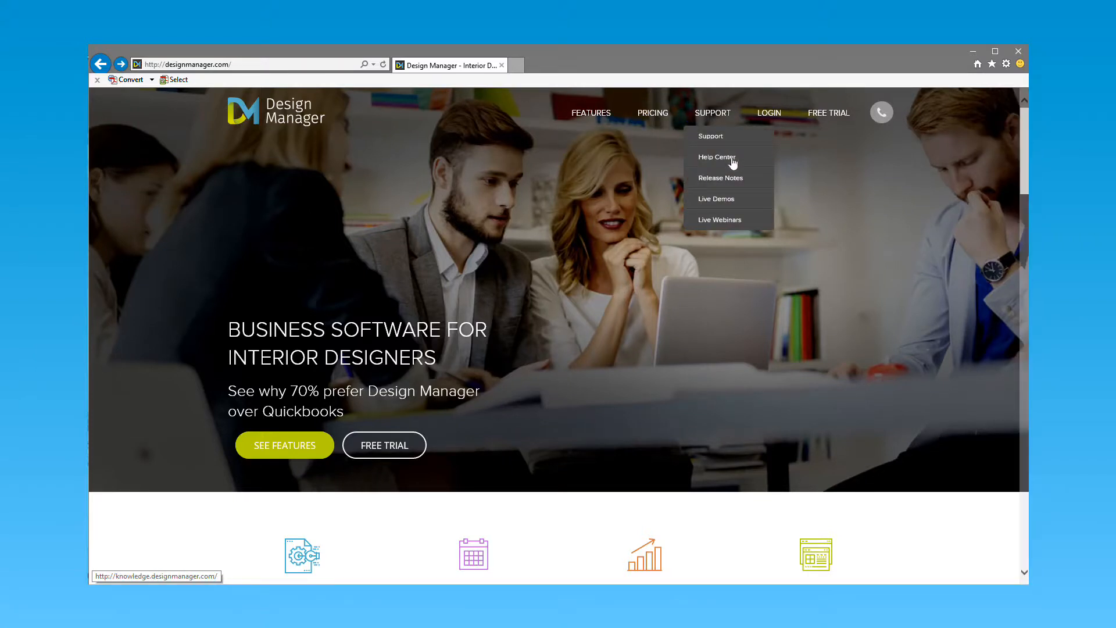